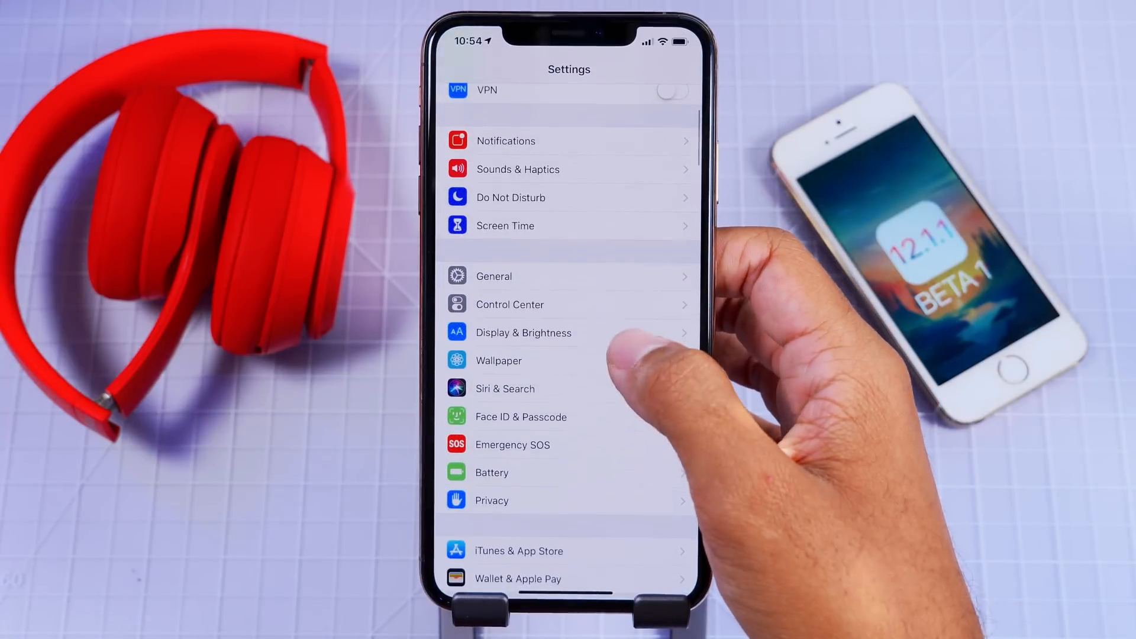
Browse the Stills wallpaper collection, return to Settings, and open Control Center
left_click(498, 361)
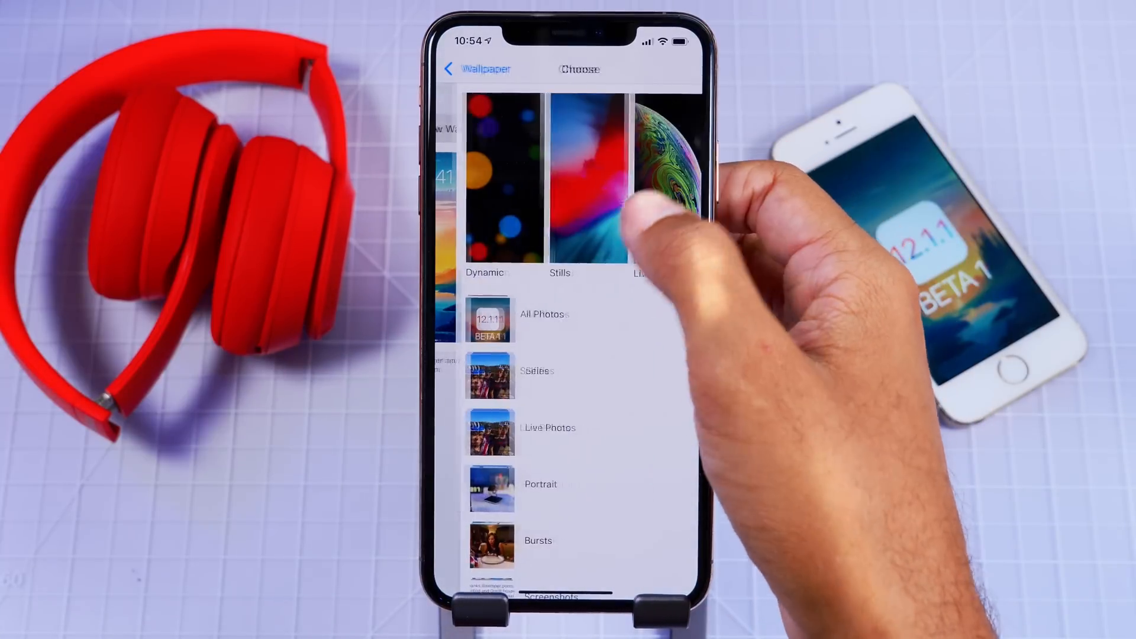
left_click(580, 181)
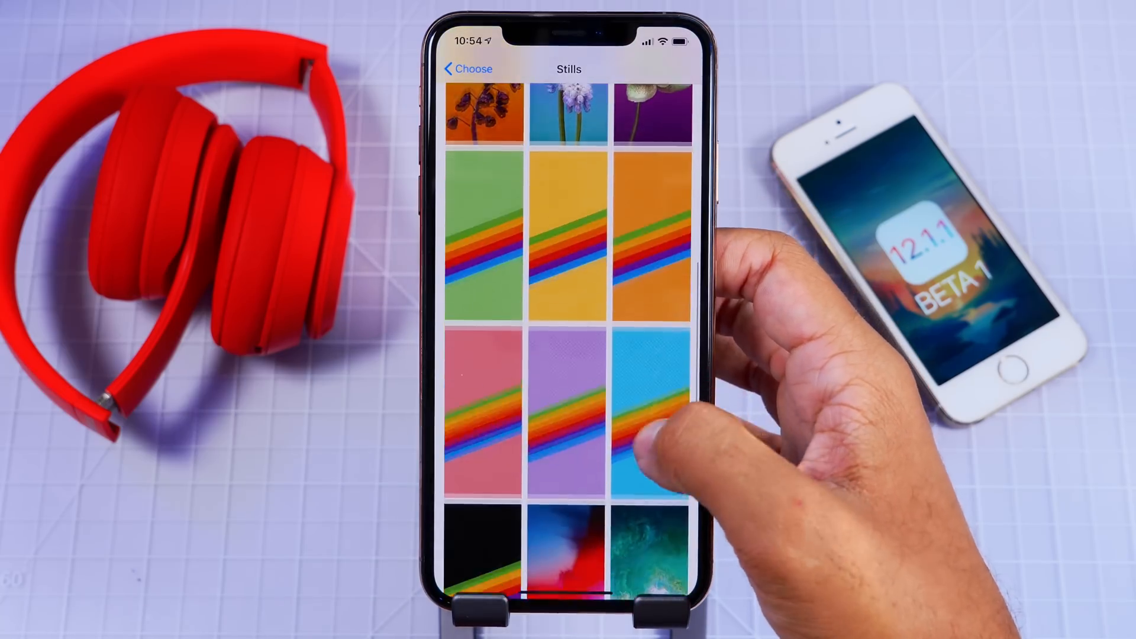
left_click(467, 69)
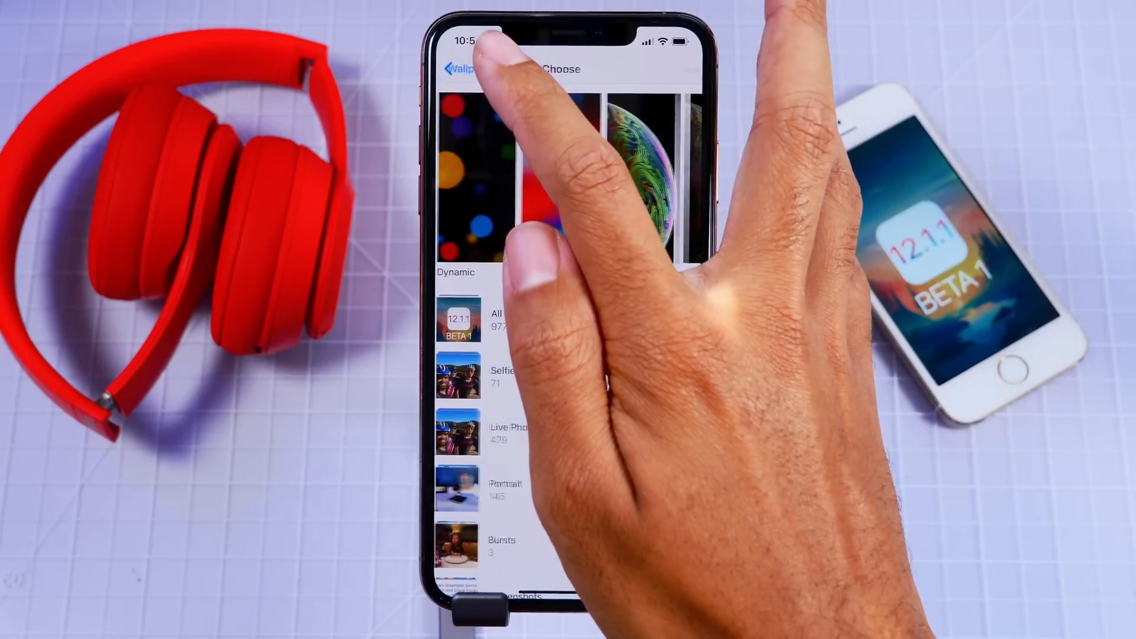
left_click(456, 69)
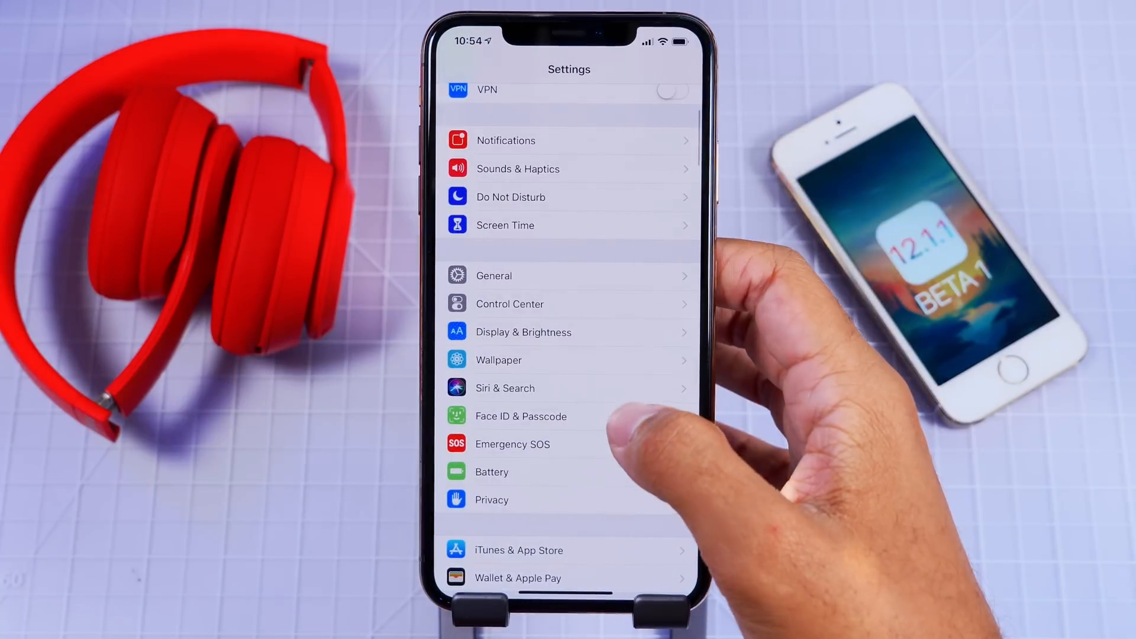
left_click(505, 225)
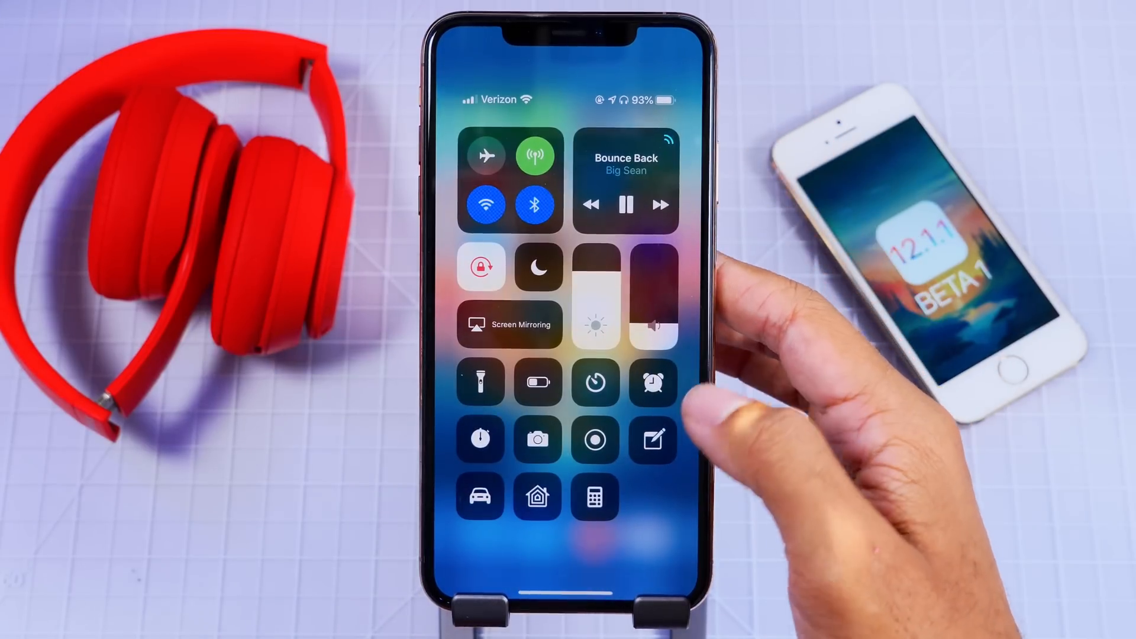
Dismiss Control Center and launch the Shortcuts app on its Gallery page
left_click_drag(656, 326, 572, 399)
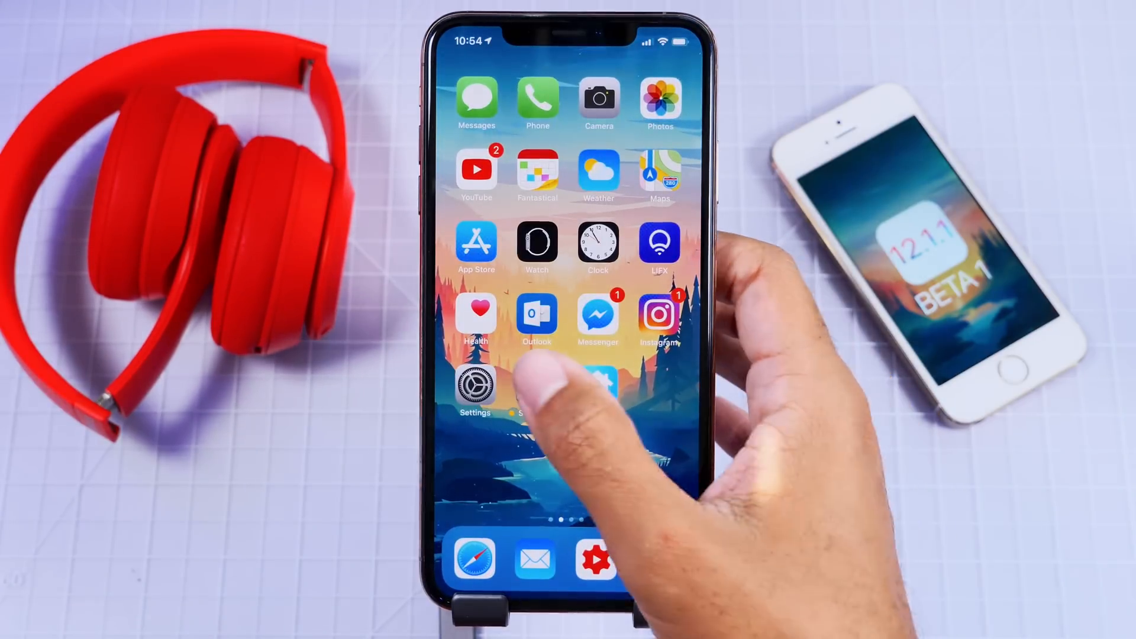
left_click(599, 392)
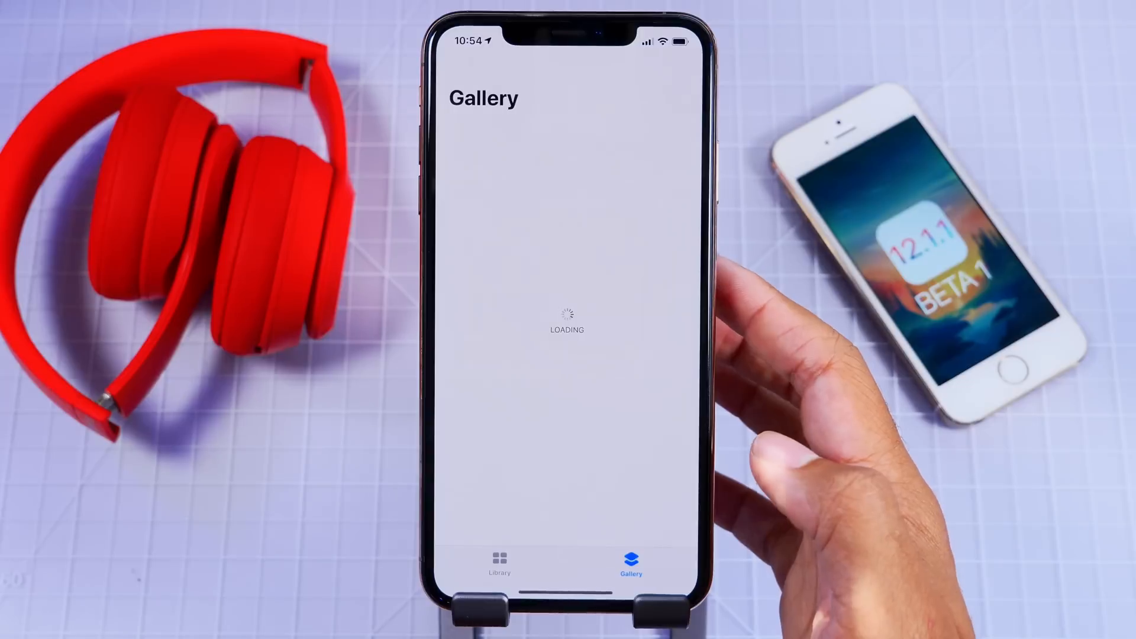